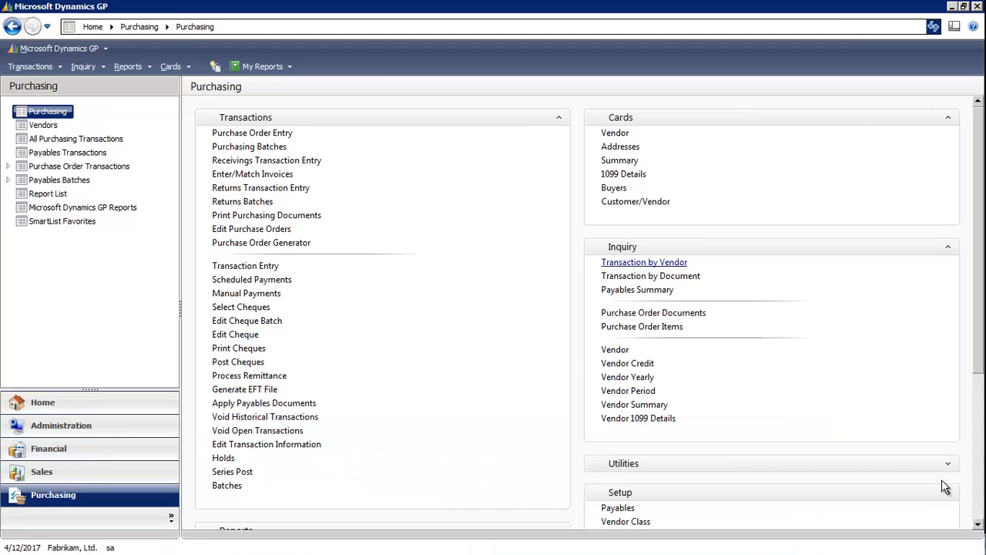
pyautogui.moveTo(897, 196)
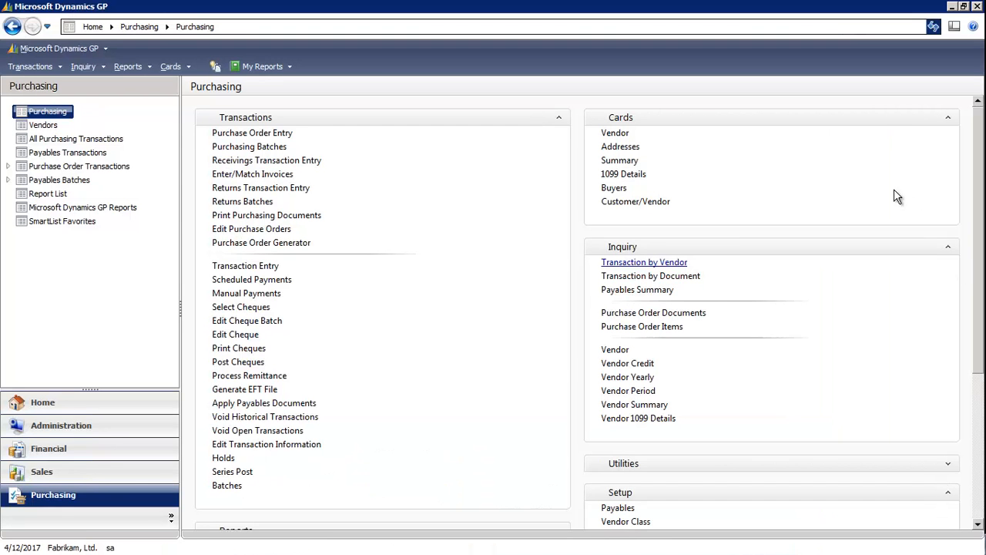
pyautogui.moveTo(657, 269)
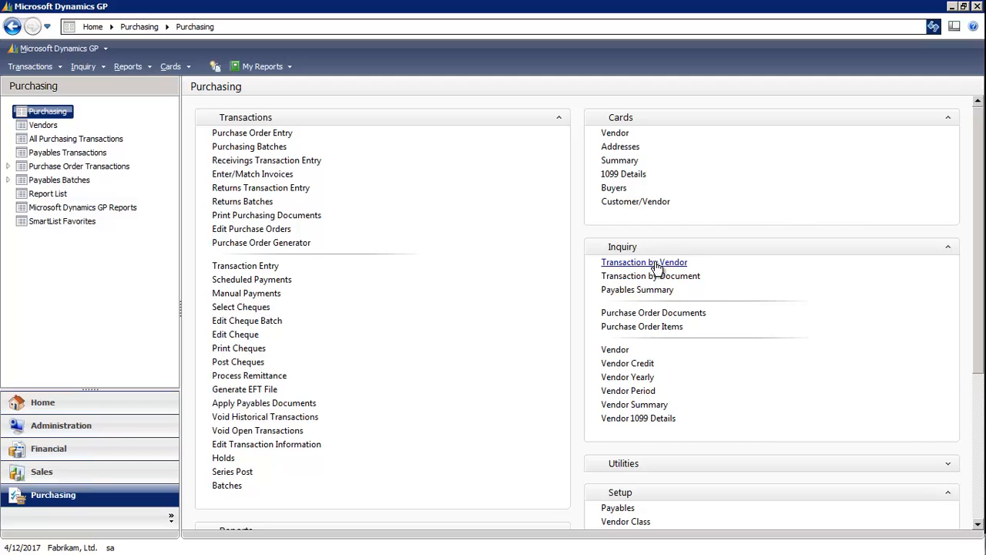
# Step: Open the Aaron Fitz Electrical vendor transaction inquiry including Work, Open and History documents
pyautogui.click(644, 261)
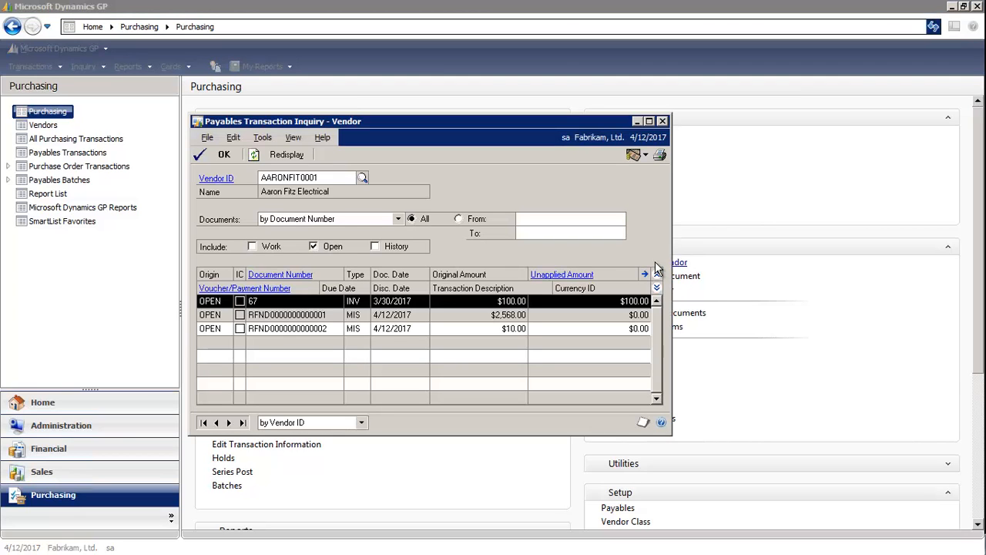
pyautogui.moveTo(220, 247)
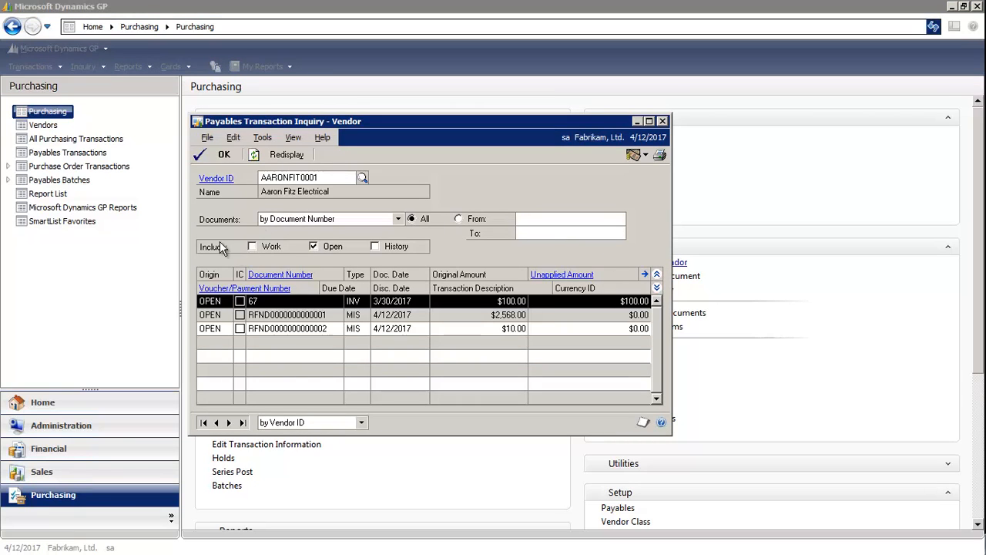
pyautogui.click(251, 246)
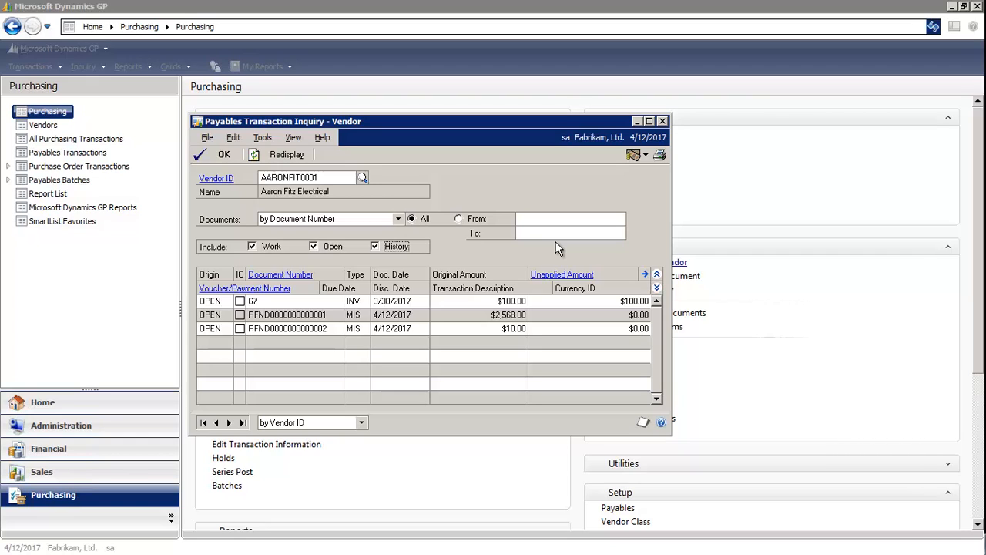
pyautogui.moveTo(555, 137)
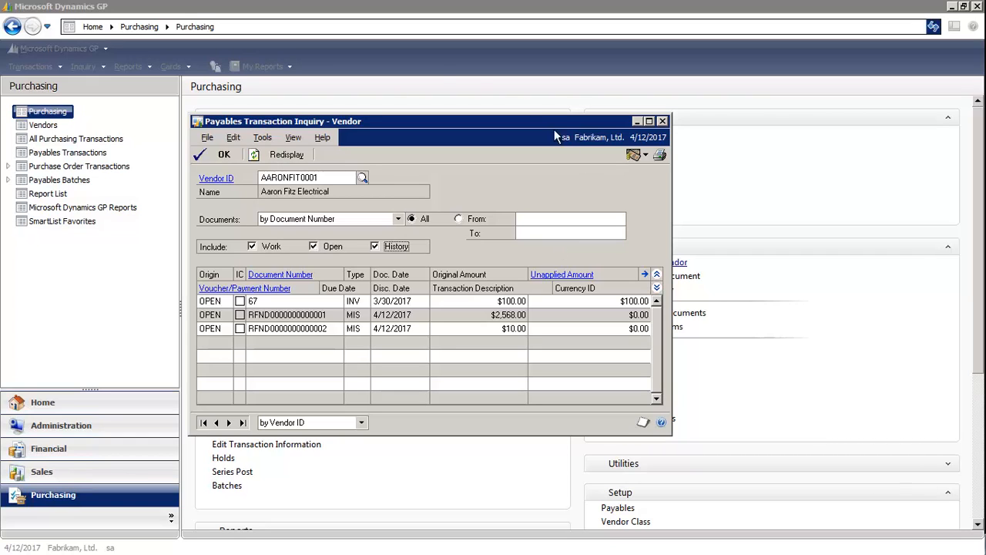
pyautogui.moveTo(300, 167)
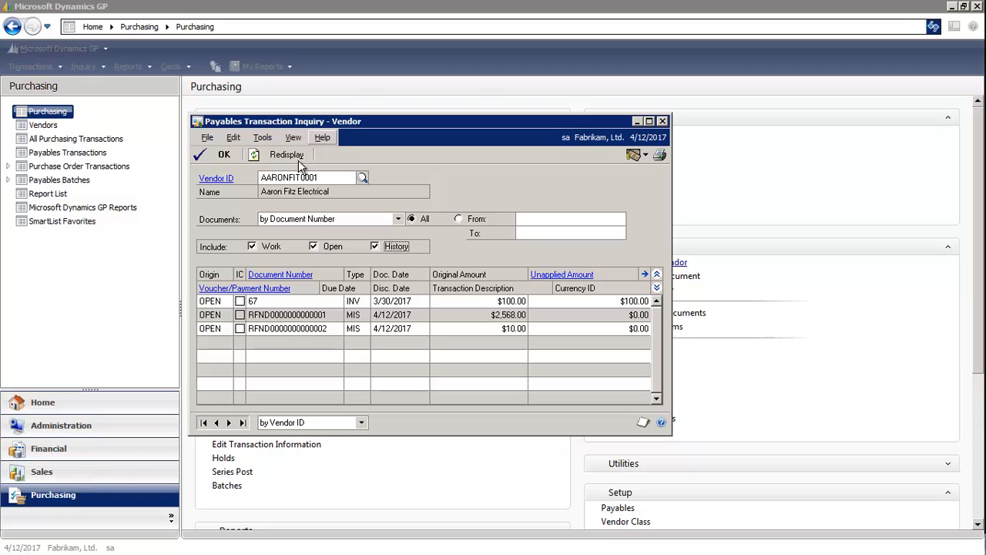
# Step: Filter the vendor inquiry to Work documents only and redisplay the three unposted items
pyautogui.click(252, 246)
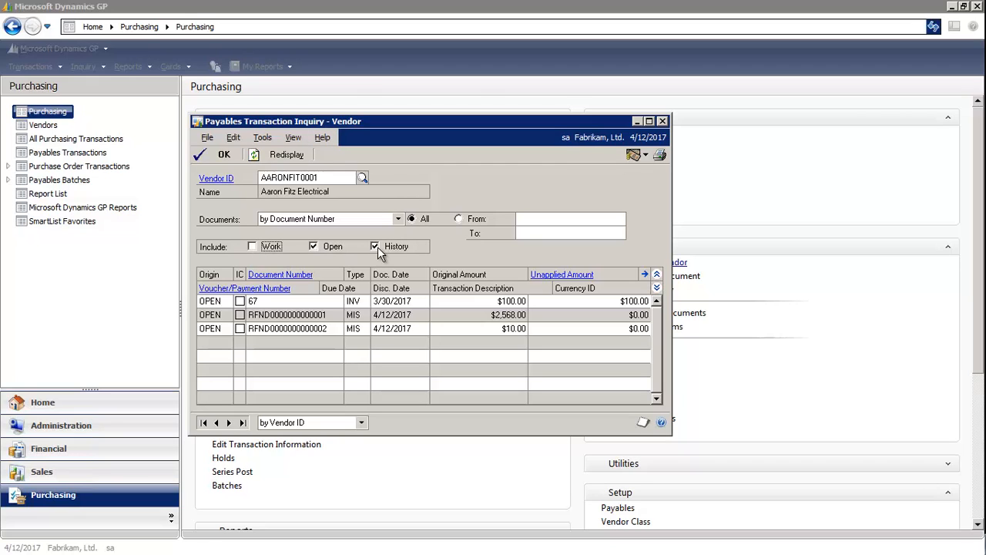
pyautogui.click(374, 246)
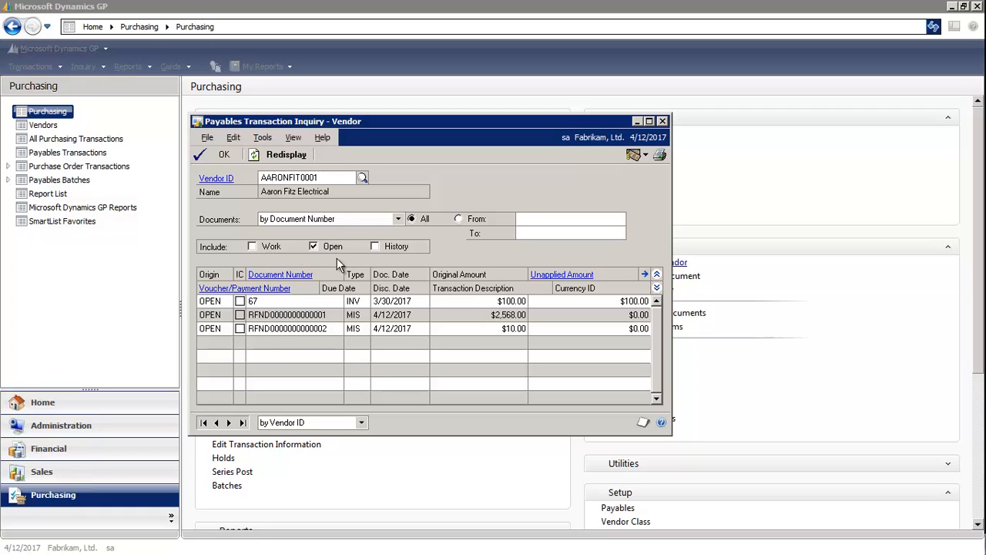
pyautogui.click(312, 246)
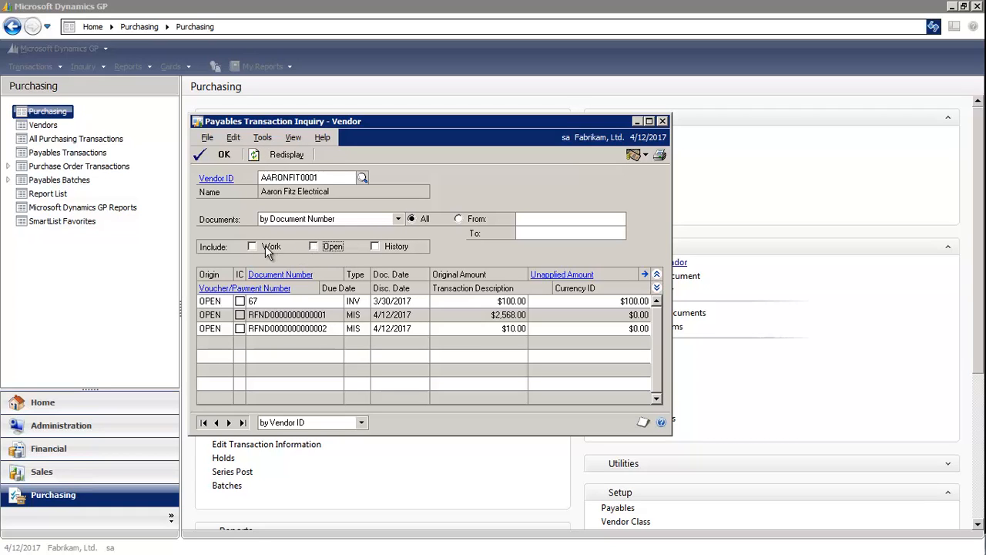
pyautogui.click(251, 246)
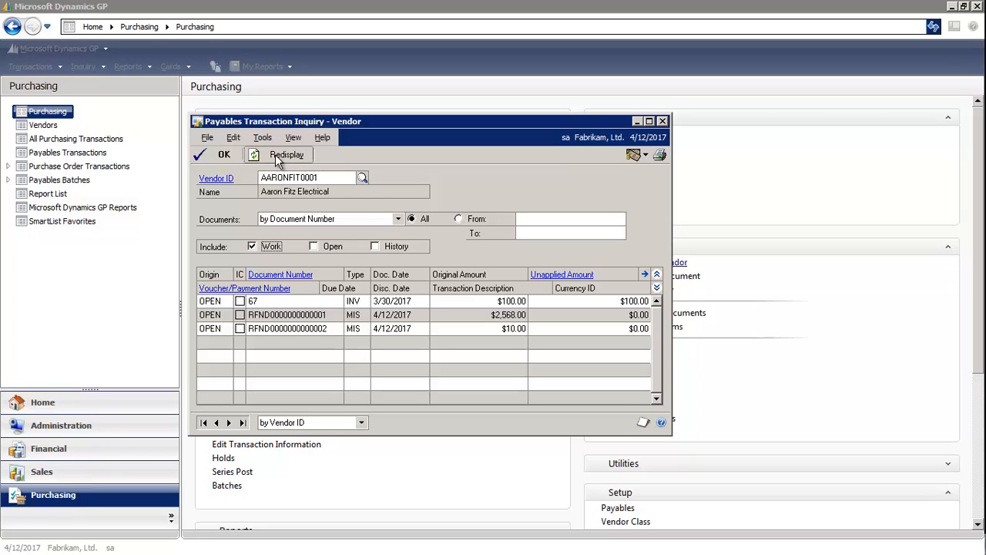
pyautogui.click(286, 155)
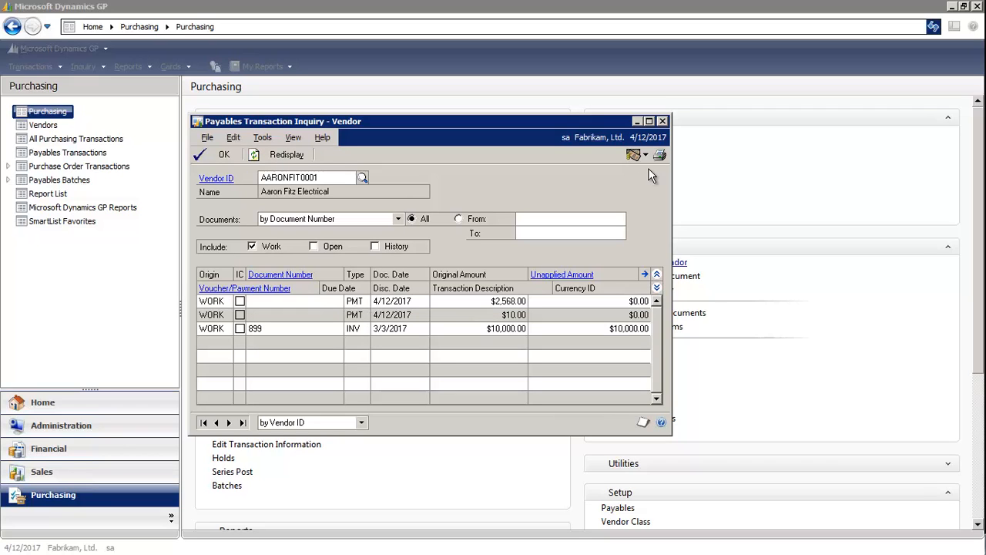
# Step: Print the PM Transaction Inquiry report to Screen instead of Printer
pyautogui.click(659, 155)
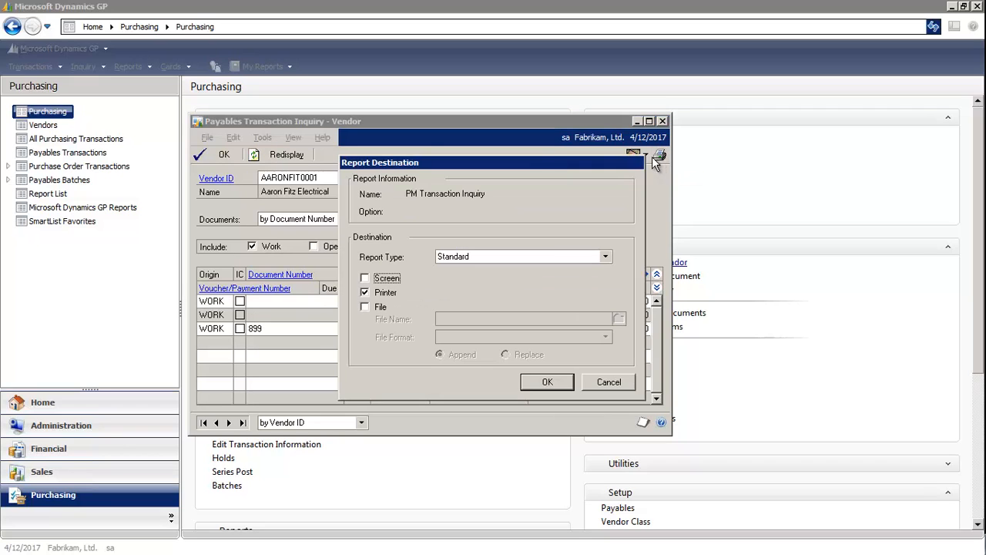
pyautogui.click(365, 278)
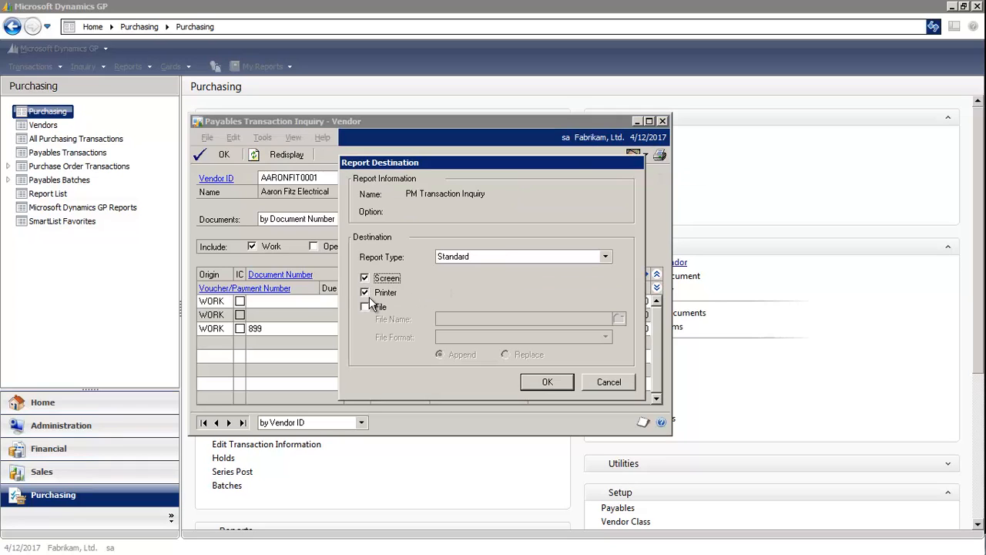
pyautogui.click(364, 292)
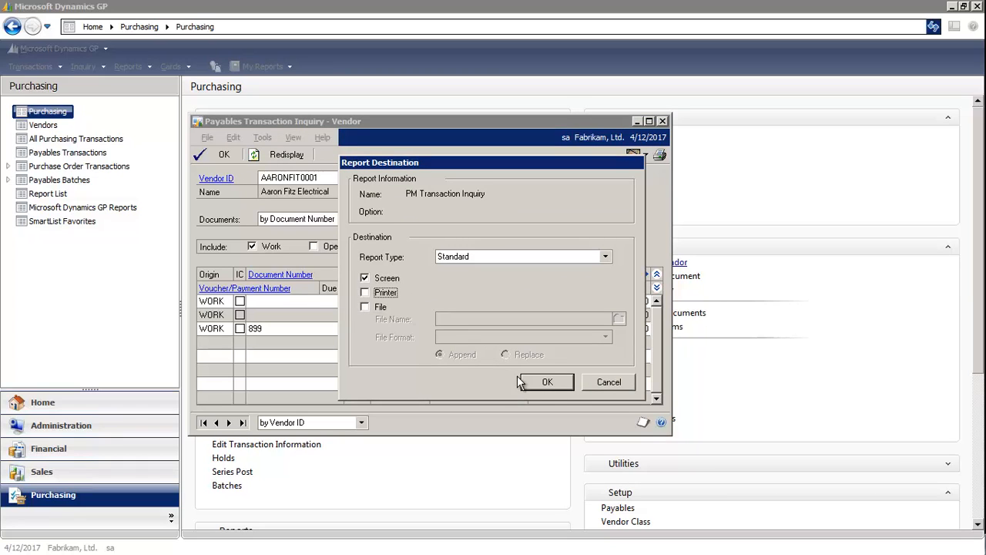
pyautogui.click(547, 381)
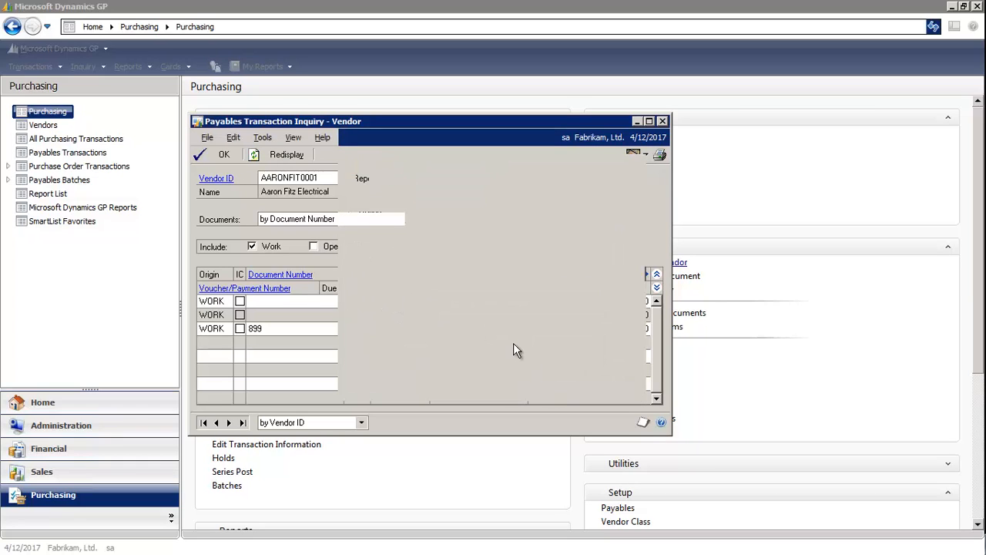